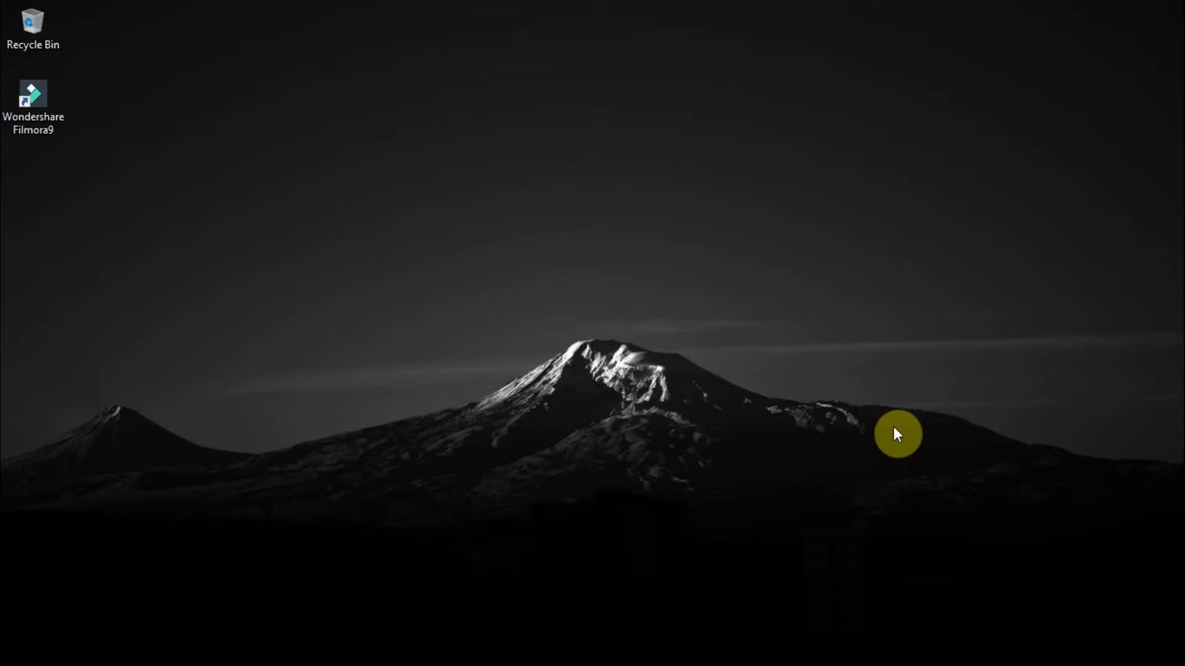
mouse_move(886, 423)
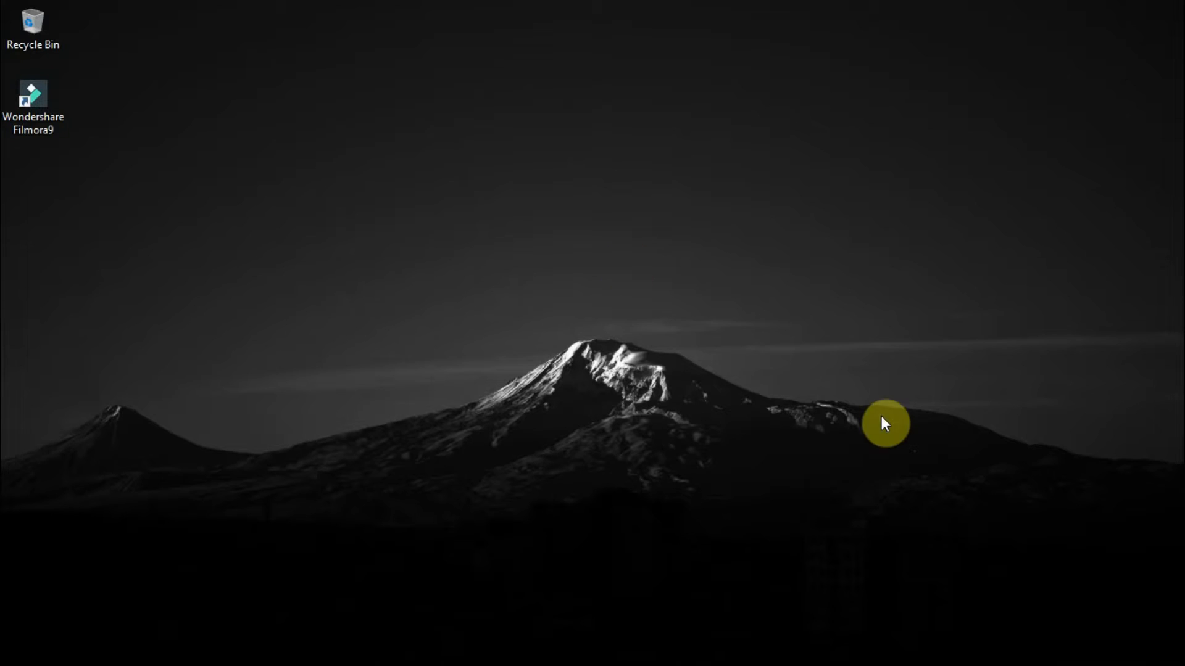
Launch Filmora9 from the desktop and import Video 1.mp4 and Video 2.mp4 into the media library.
click(33, 97)
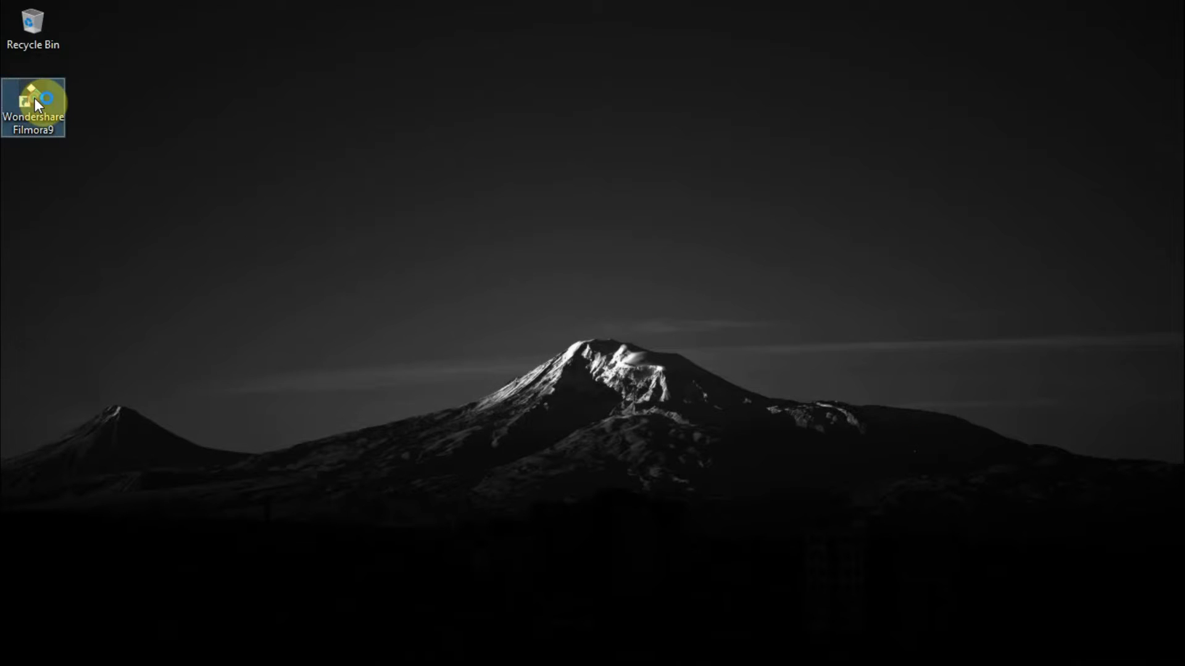
mouse_move(34, 107)
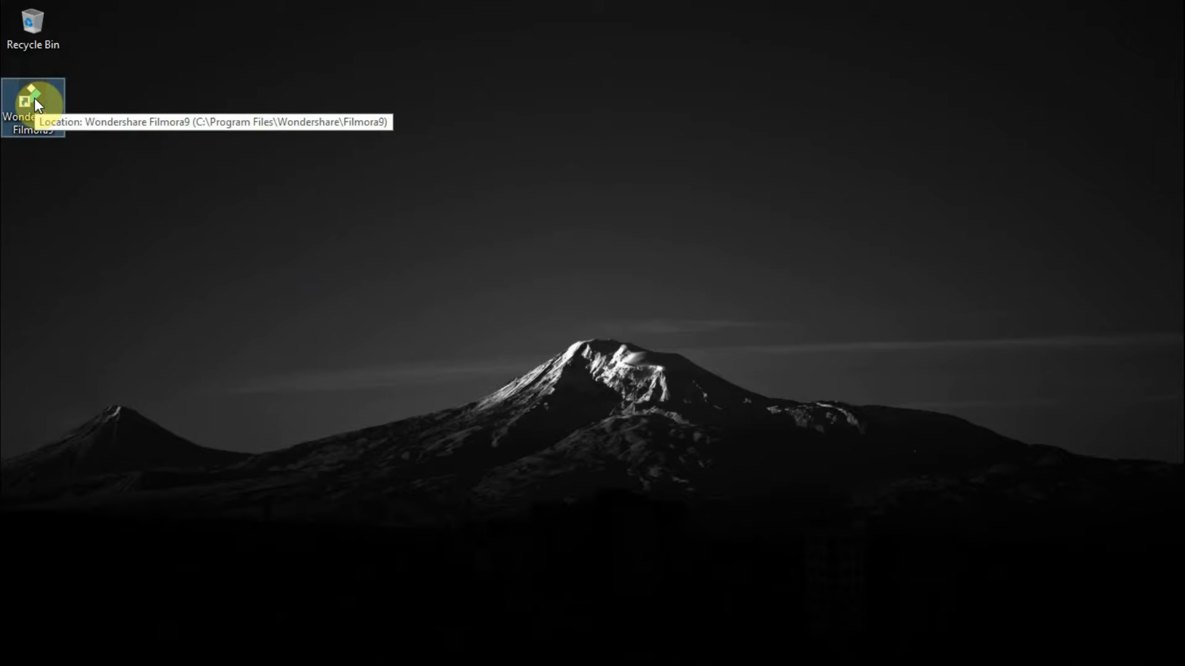
double_click(33, 99)
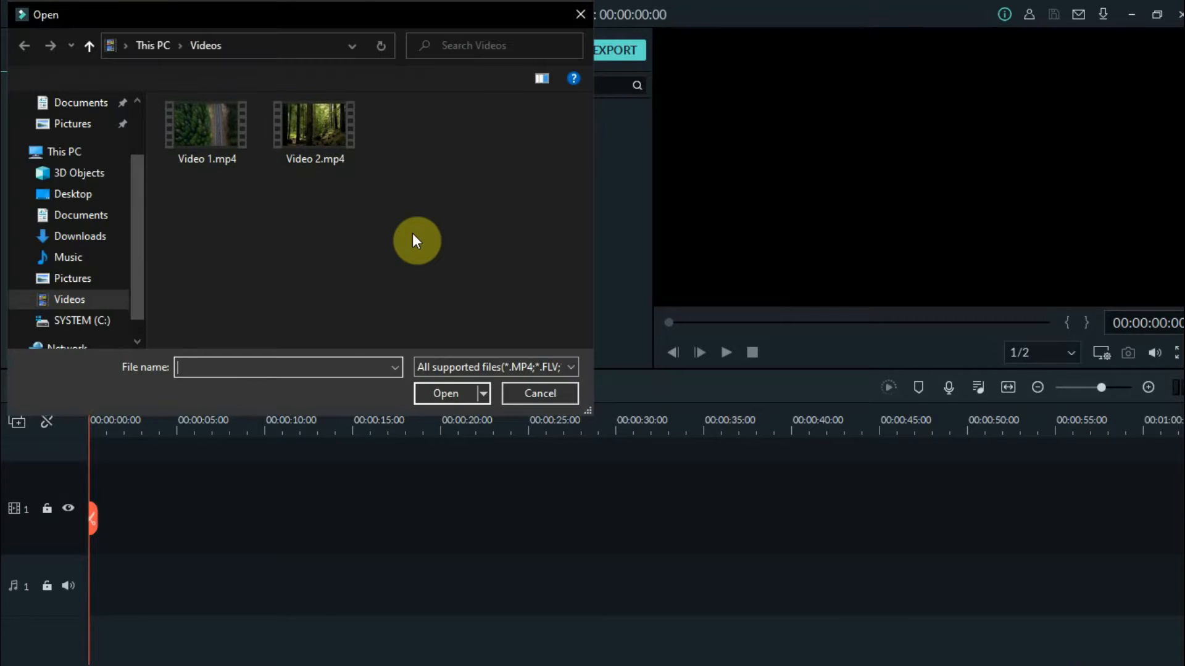
click(206, 129)
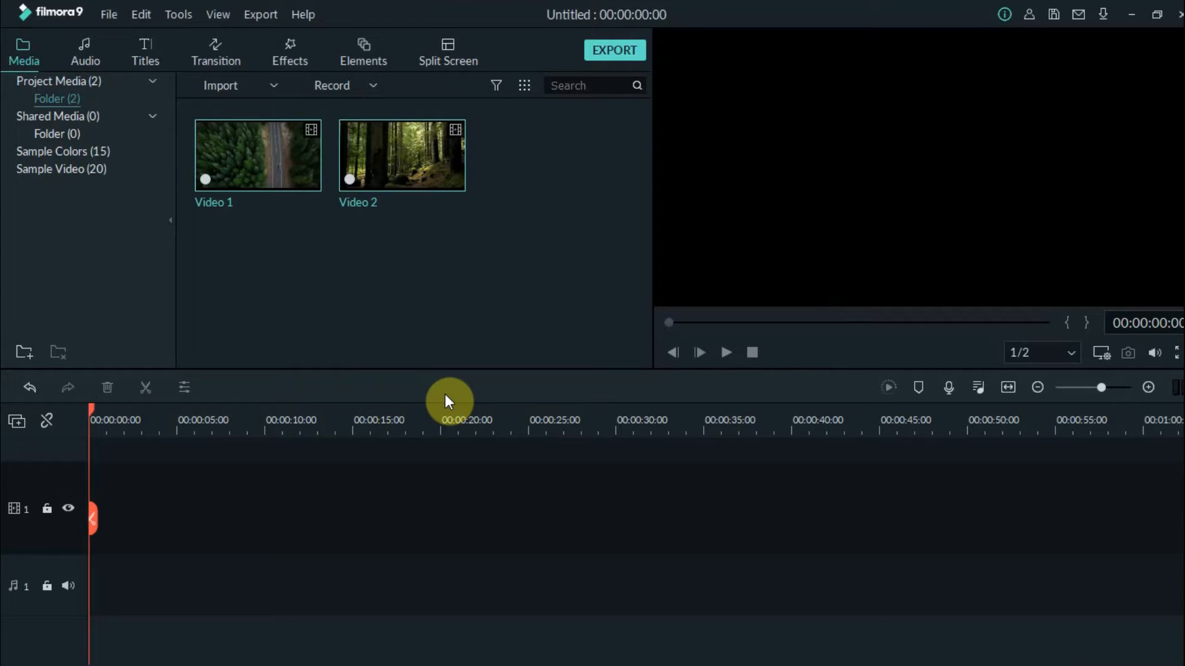
mouse_move(249, 476)
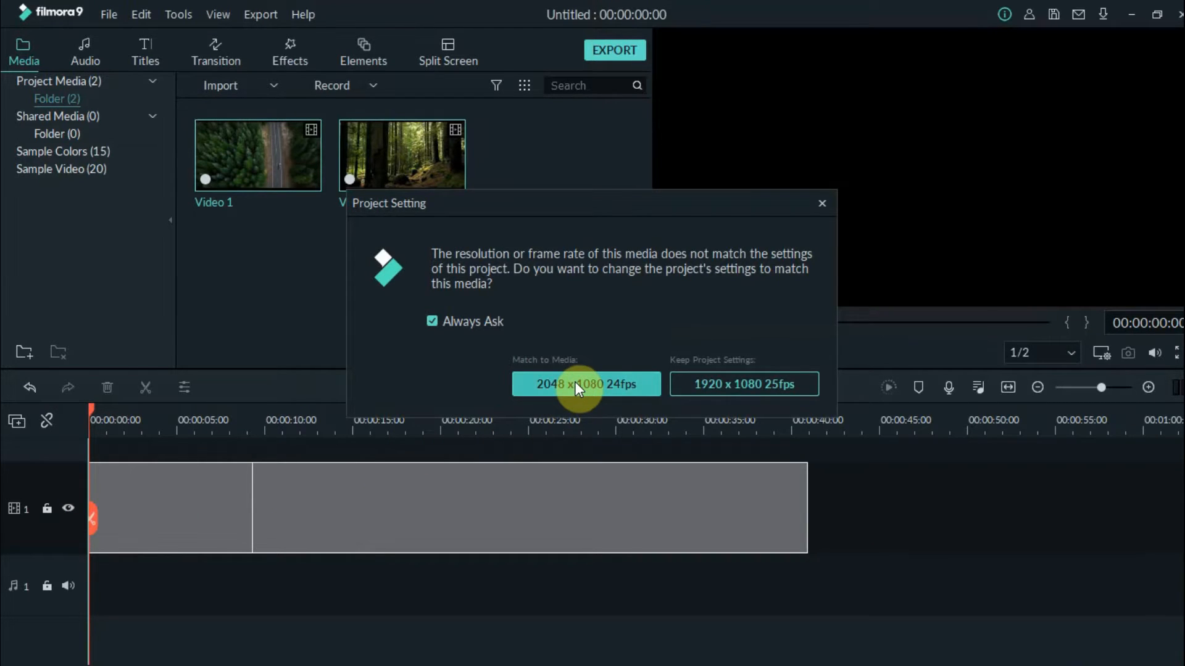
Match the project to the clips' 2048x1080 24fps and fit the whole sequence in the timeline view.
click(585, 383)
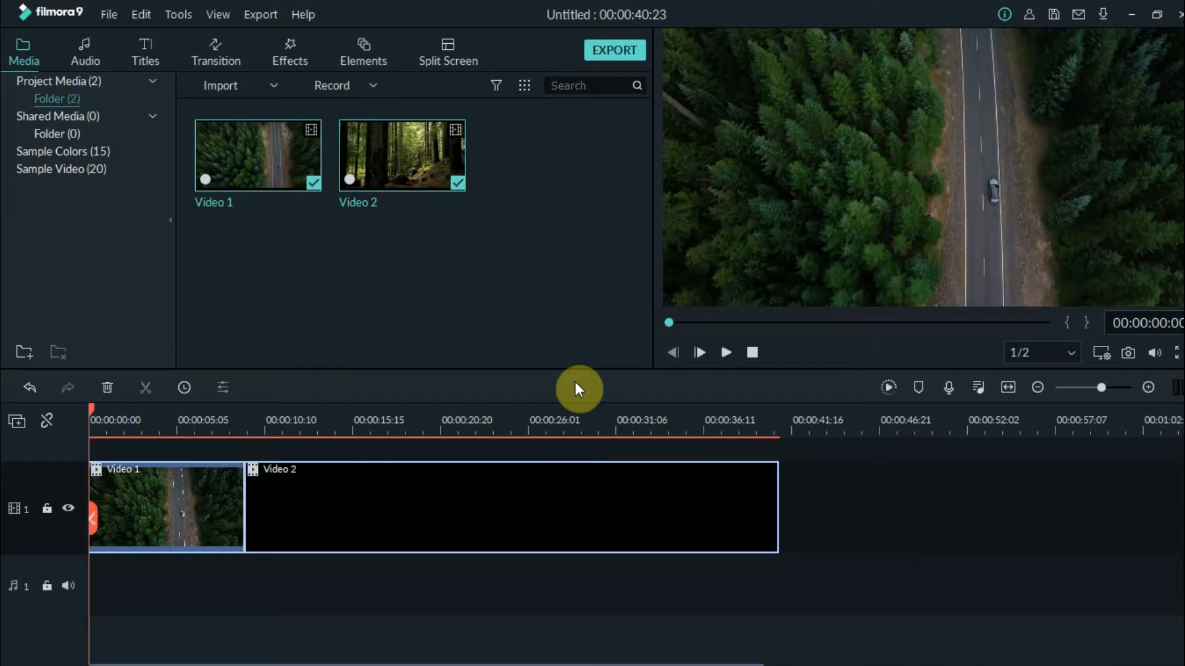
mouse_move(1007, 388)
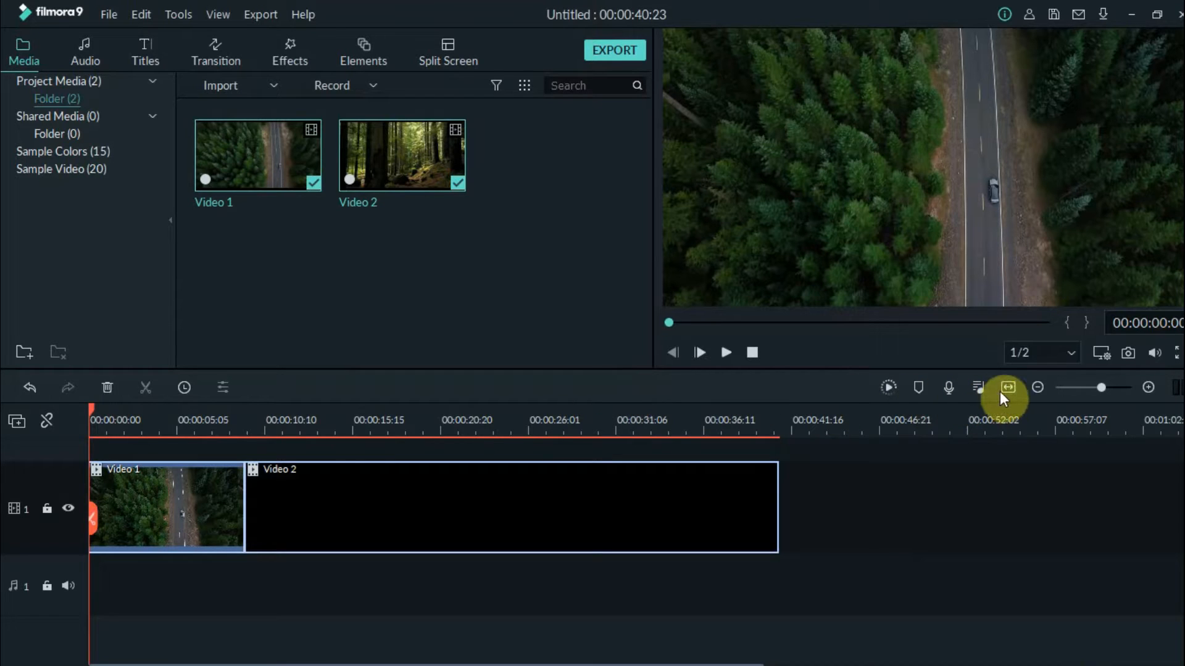
click(1009, 387)
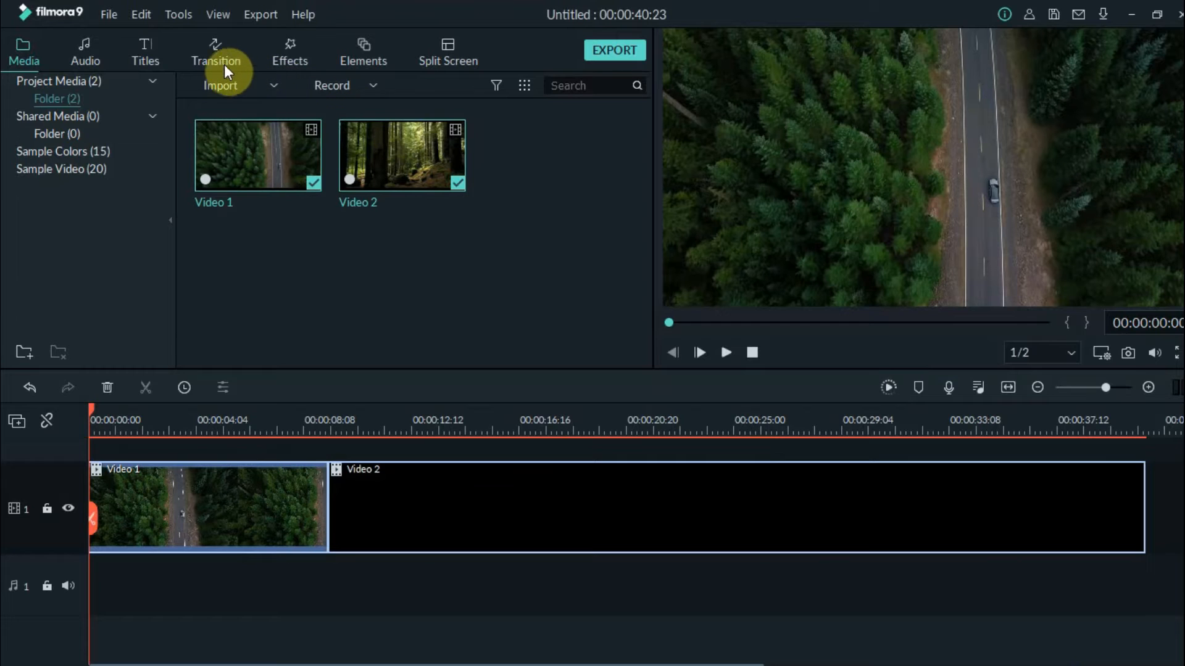
Browse the transition library's ripple and dissolve category and preview the Pixelate transition.
click(216, 52)
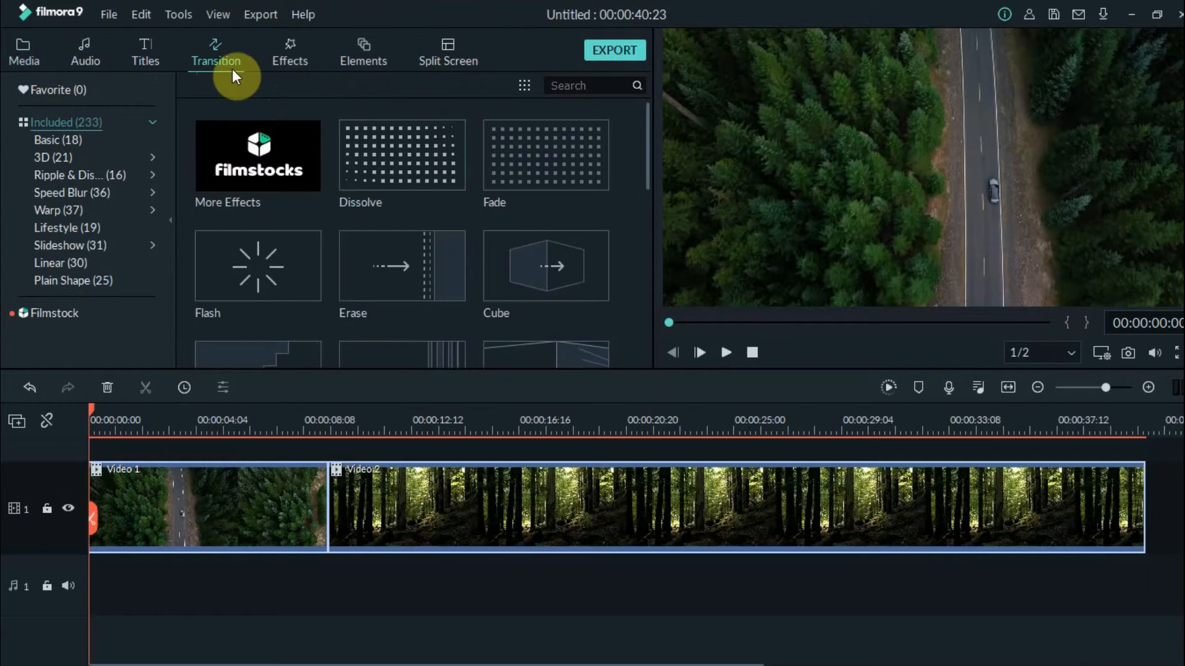
scroll(down, 3)
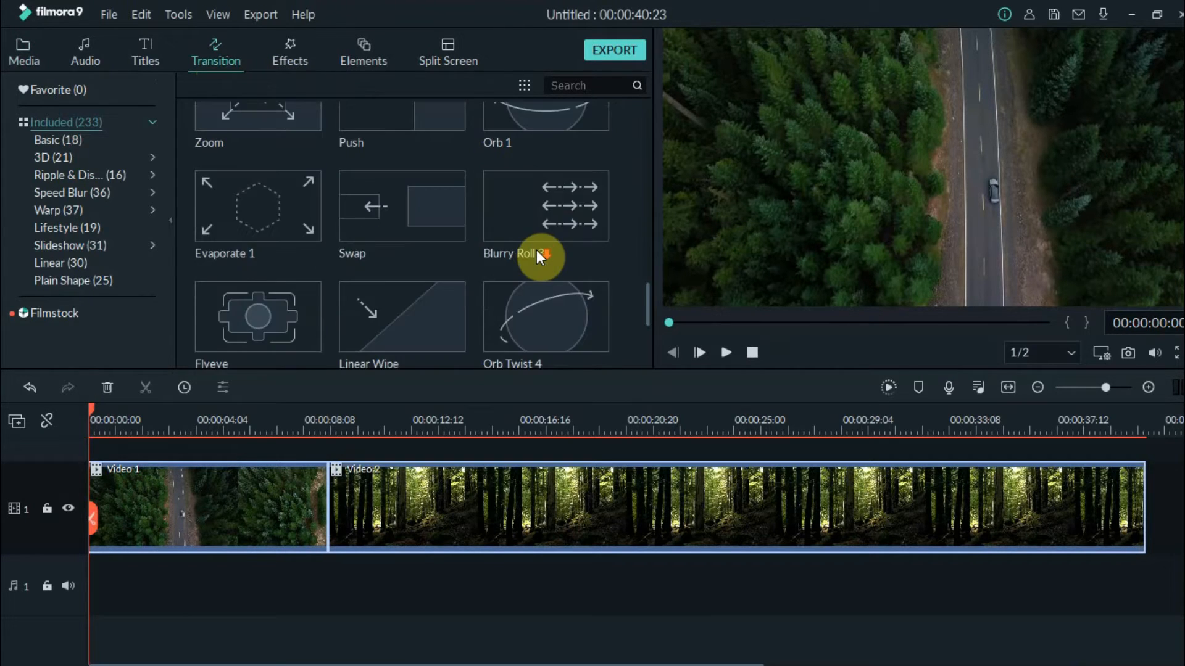
scroll(down, 3)
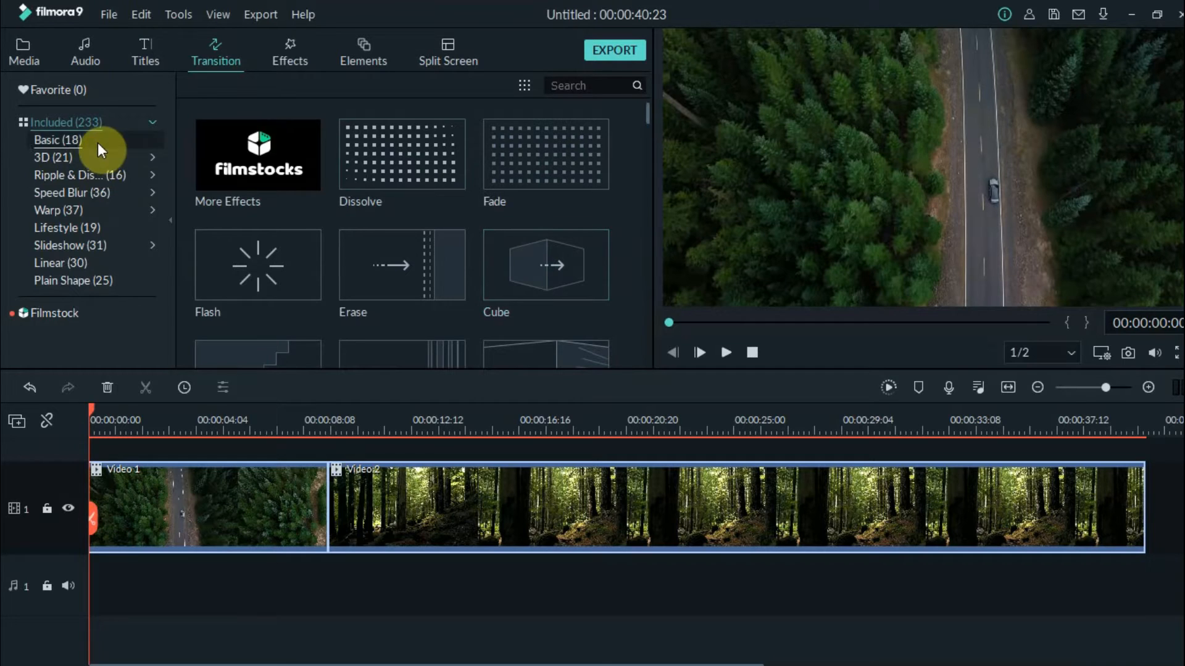
mouse_move(103, 237)
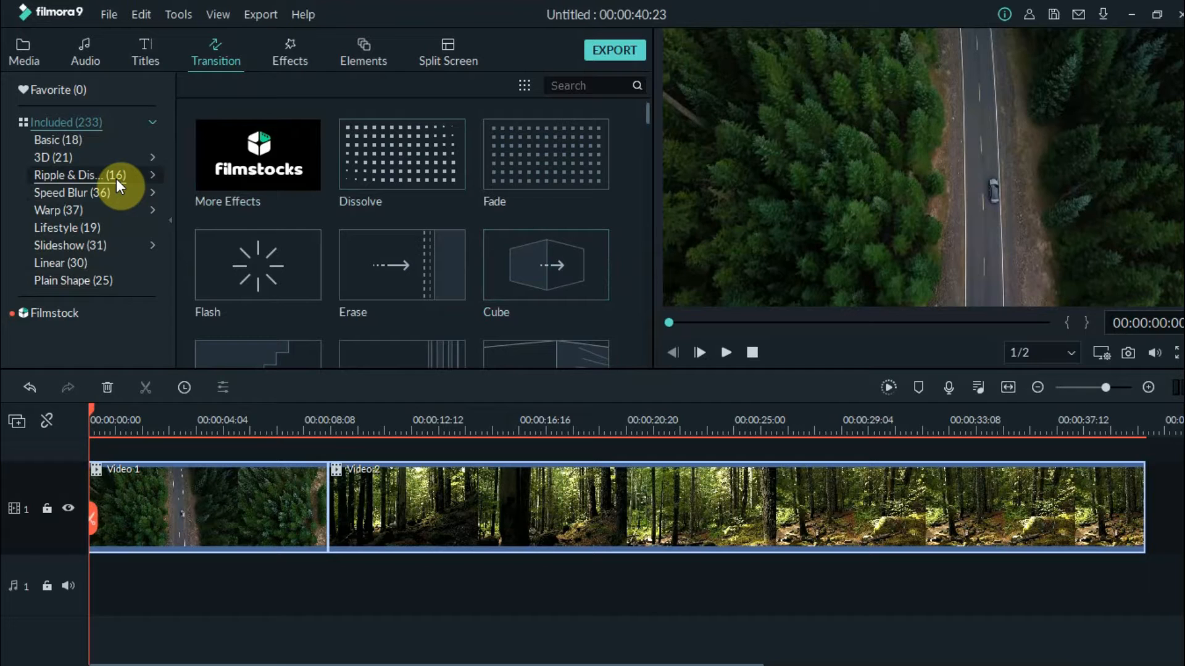
click(68, 174)
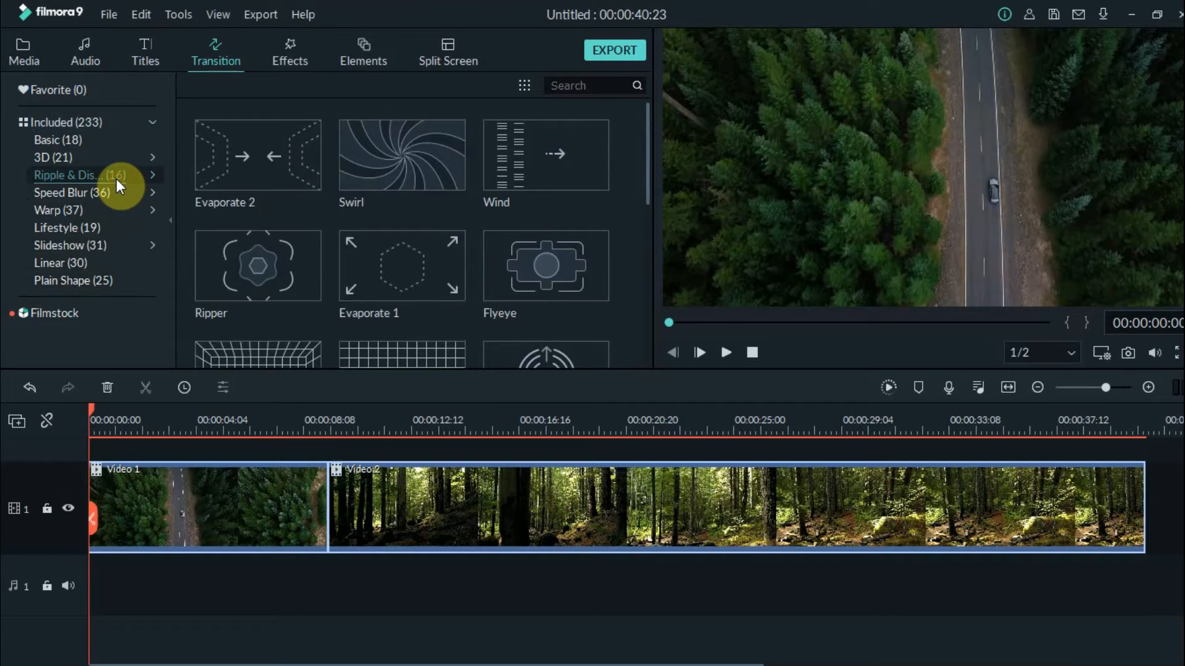
mouse_move(357, 228)
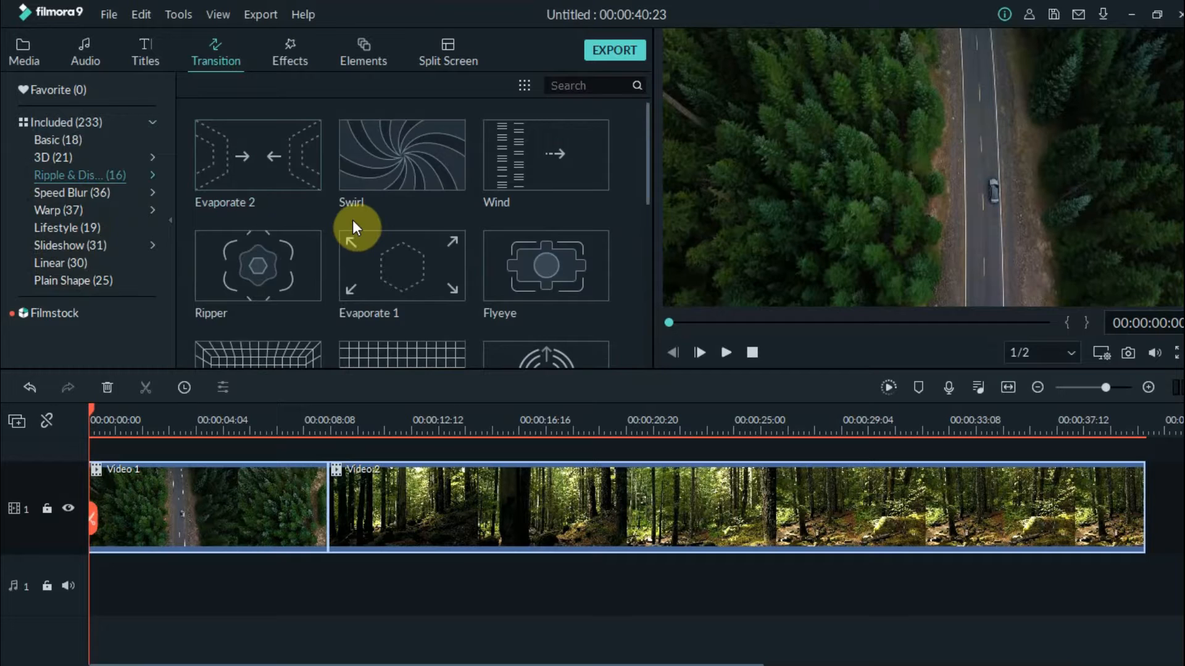
scroll(down, 3)
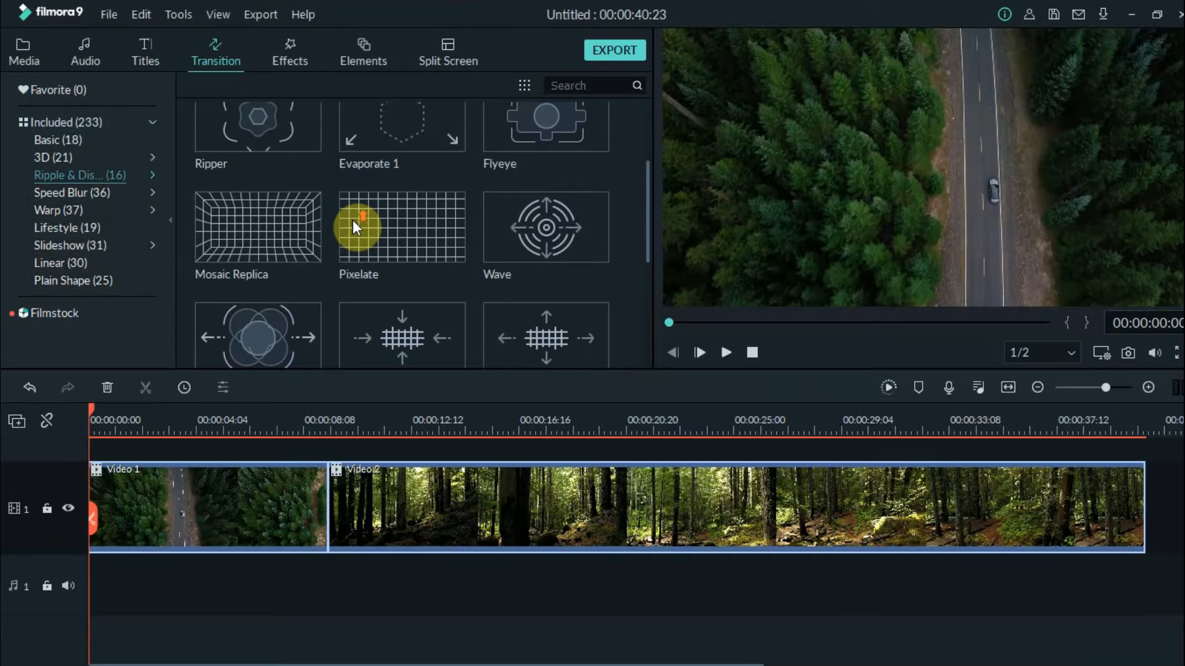
click(65, 122)
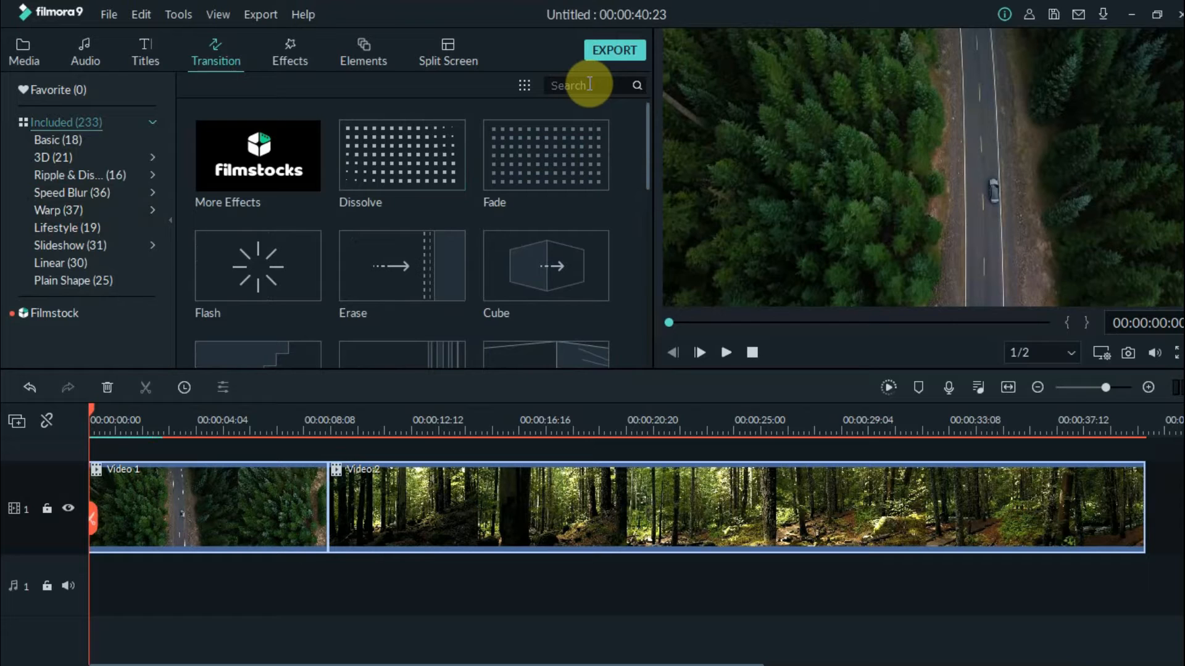
Search 'dissolve', place Dissolve between the clips and show its settings with a 2:16 duration.
text(dissolve)
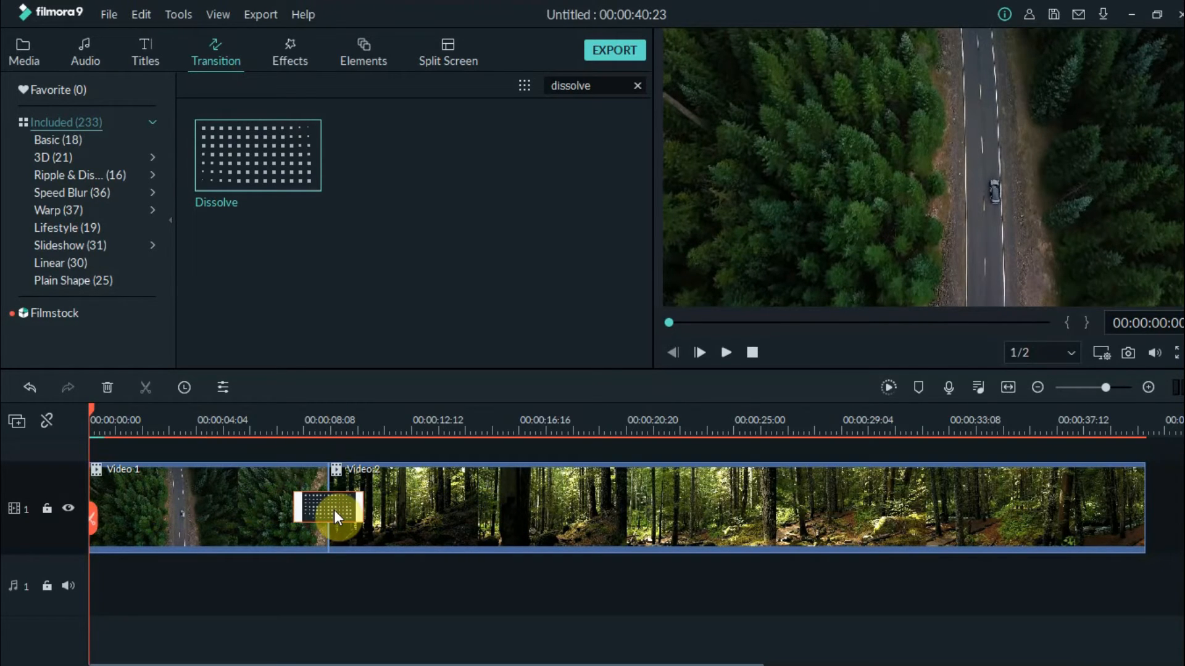
double_click(328, 508)
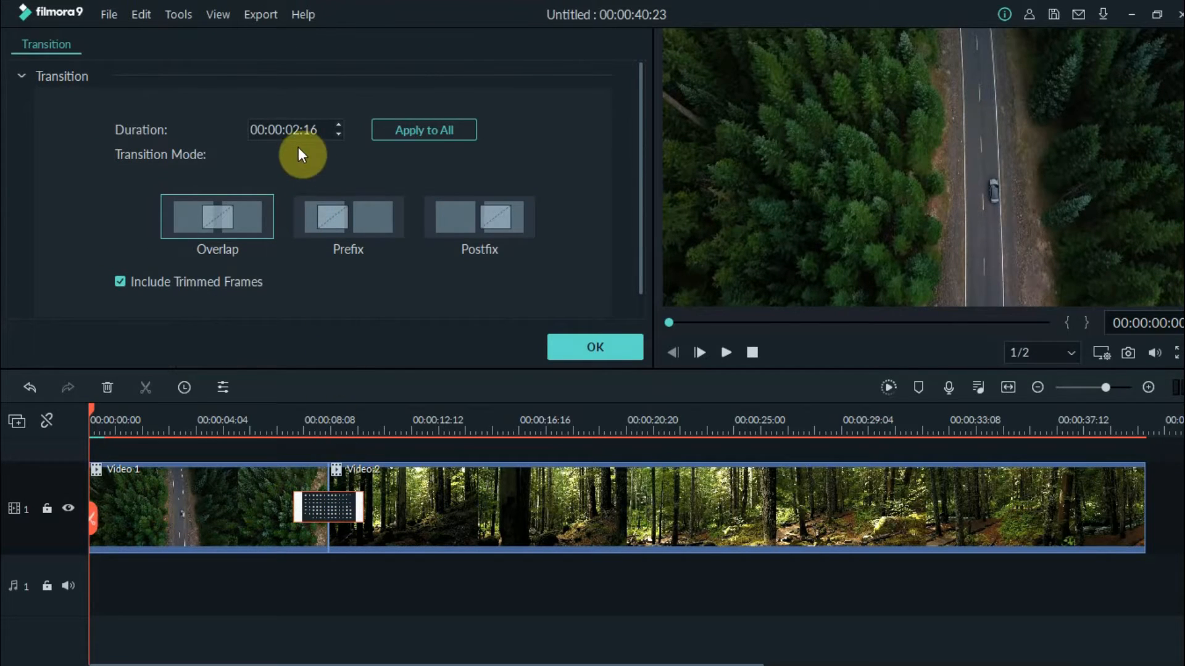
Set the dissolve transition duration to 00:00:05:00 and confirm it.
click(291, 130)
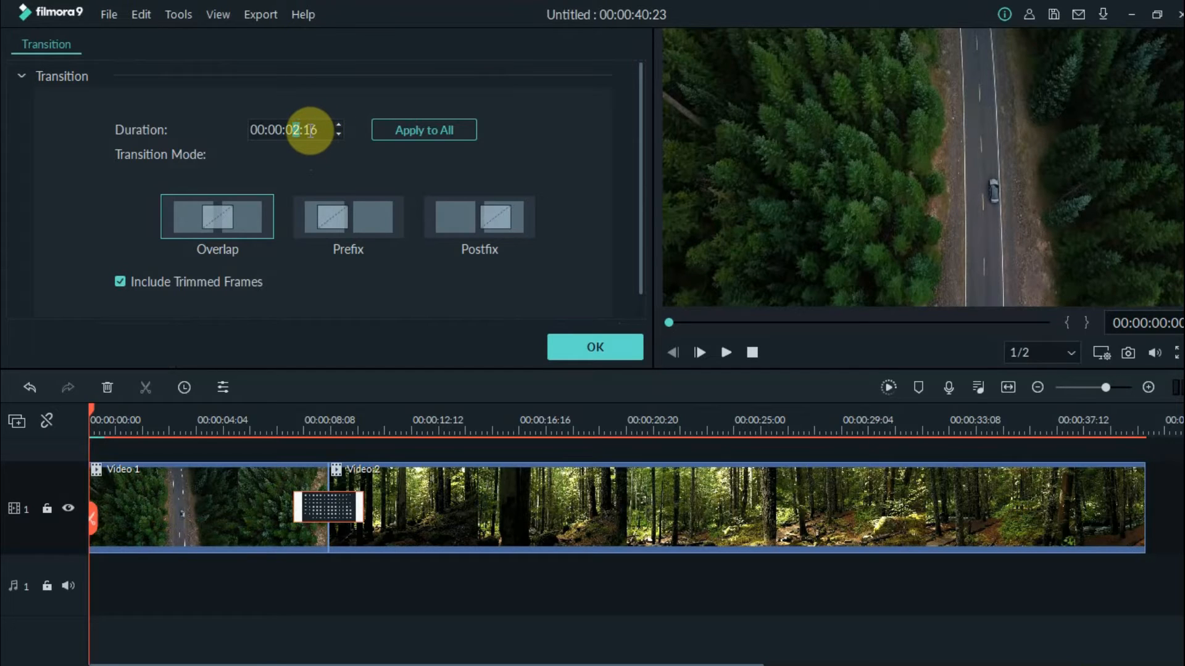
text(00:00:05:00)
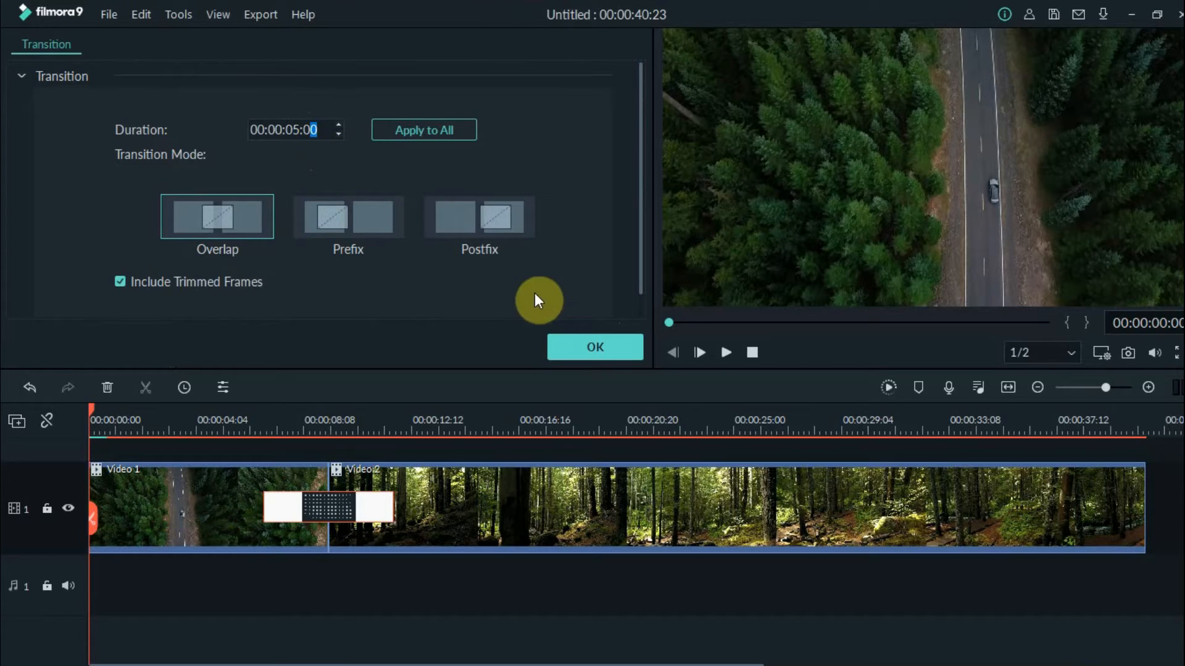
click(593, 347)
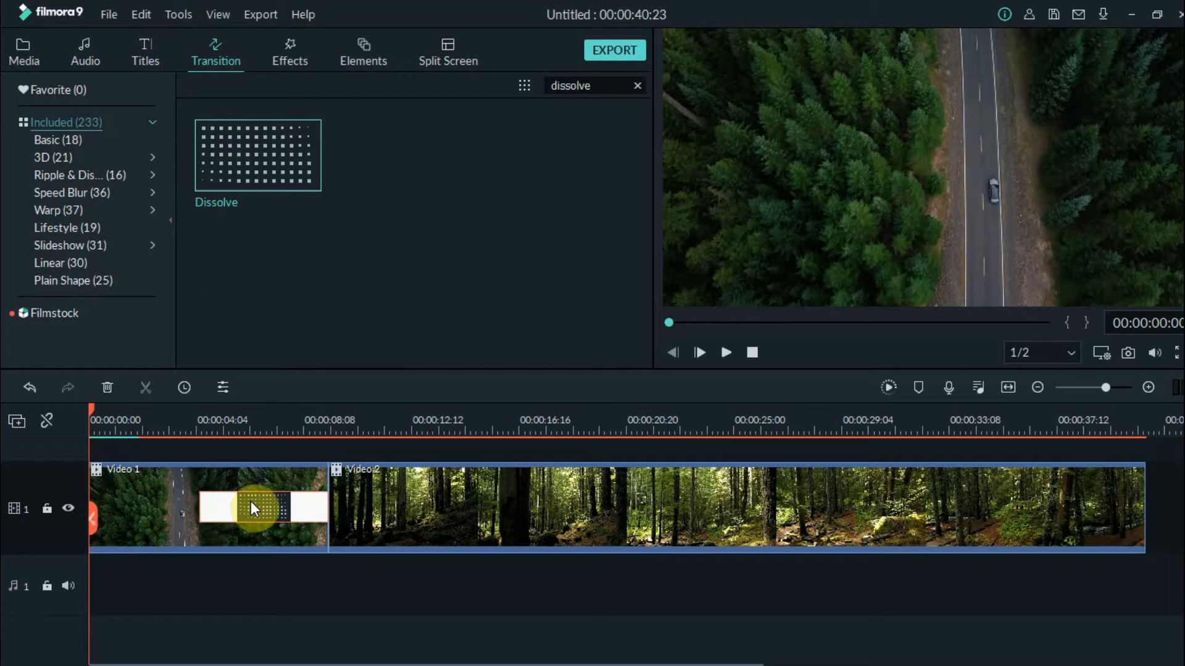
Drag the 5-second dissolve so it sits centered over the join between Video 1 and Video 2.
drag(256, 507, 389, 510)
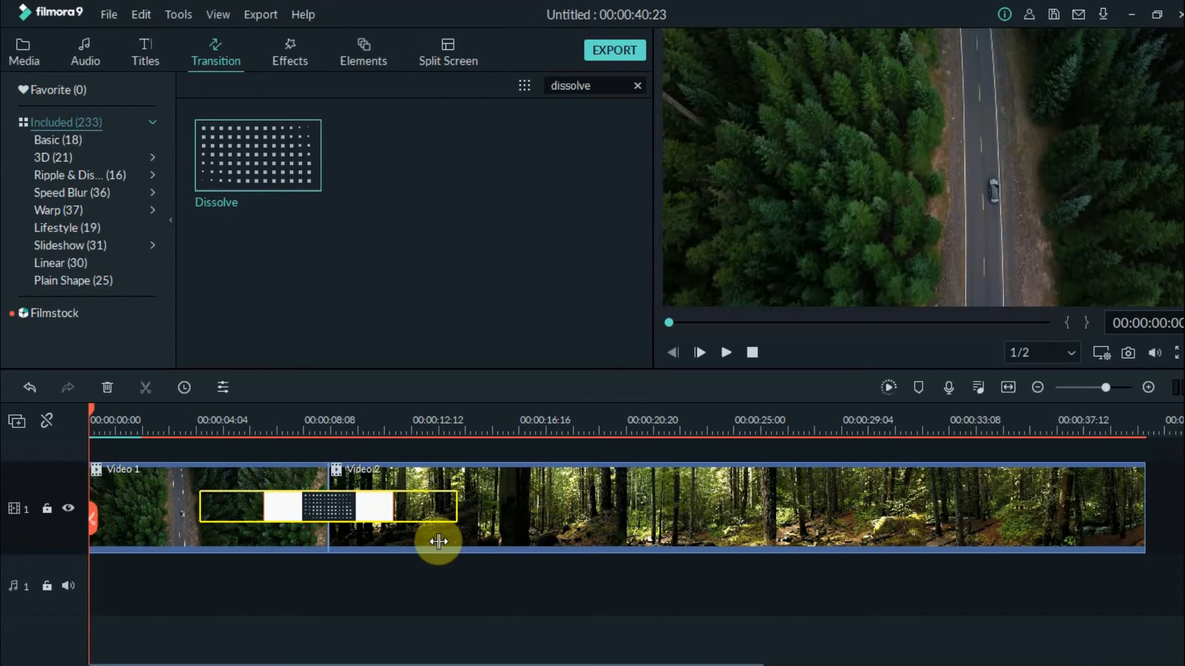
drag(438, 542, 392, 544)
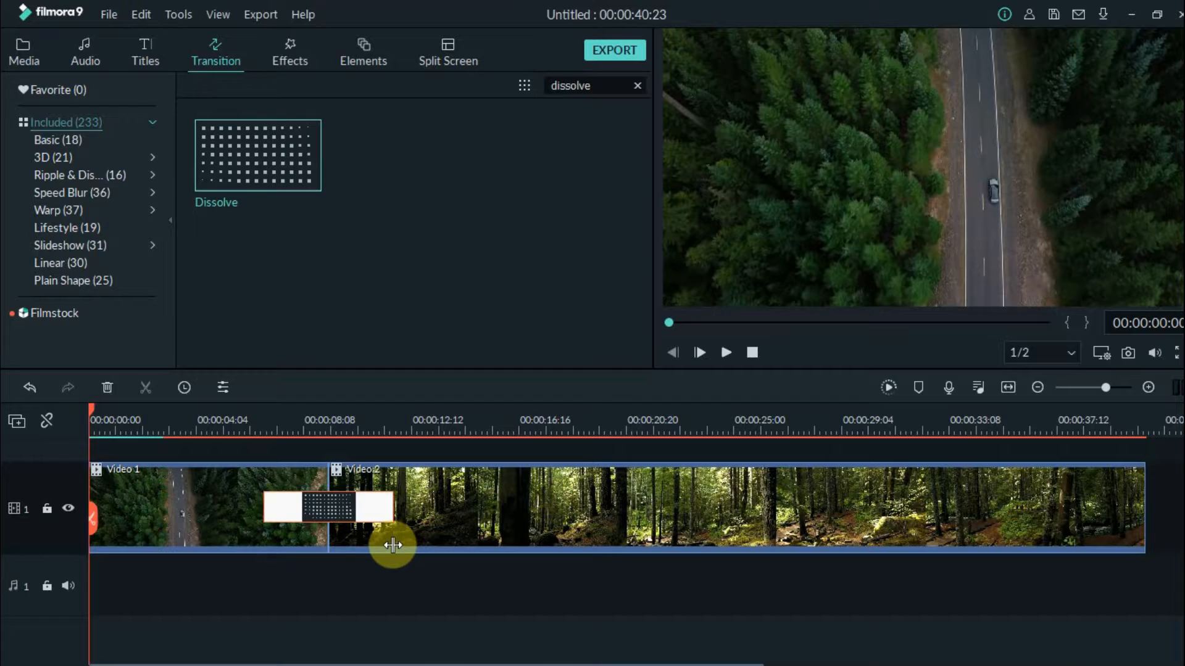
mouse_move(565, 122)
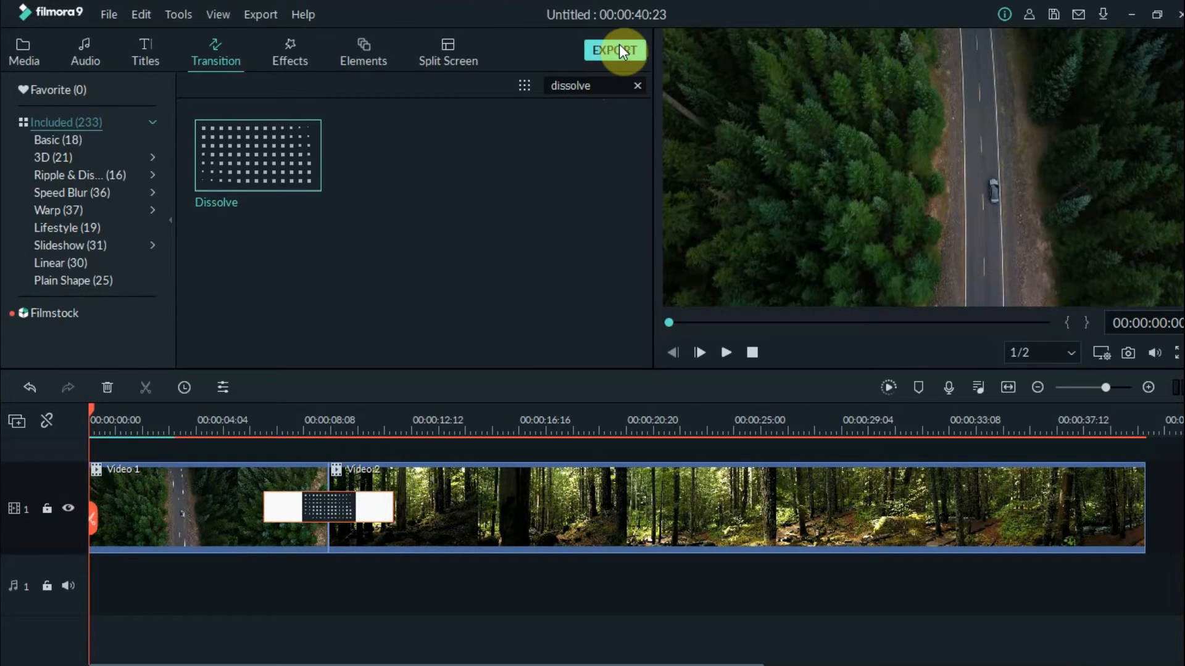
Export the project as MP4 My Video to the desktop at 2048x1080, 24 fps, accepting the quality settings.
click(613, 49)
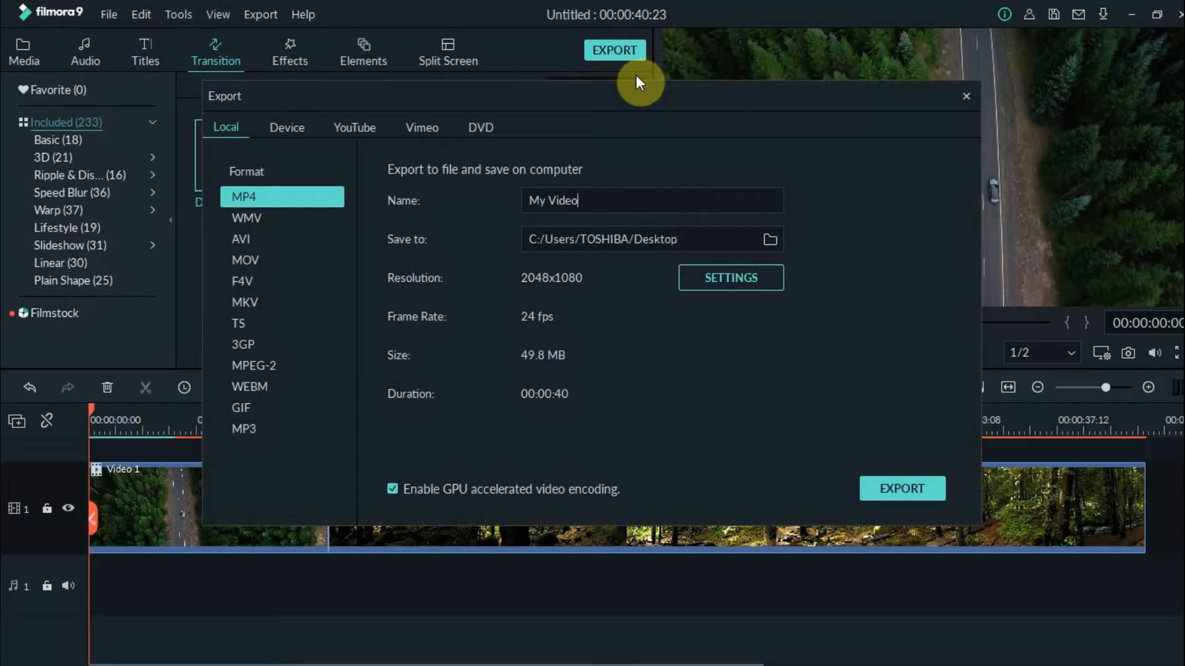
click(730, 278)
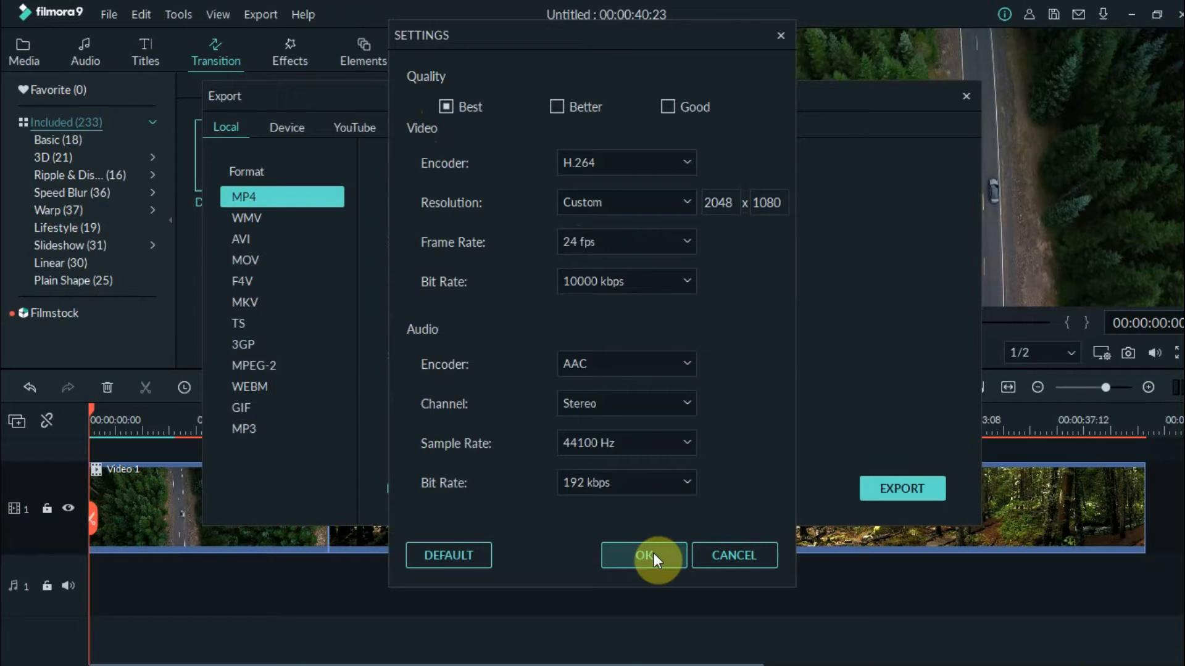
click(643, 556)
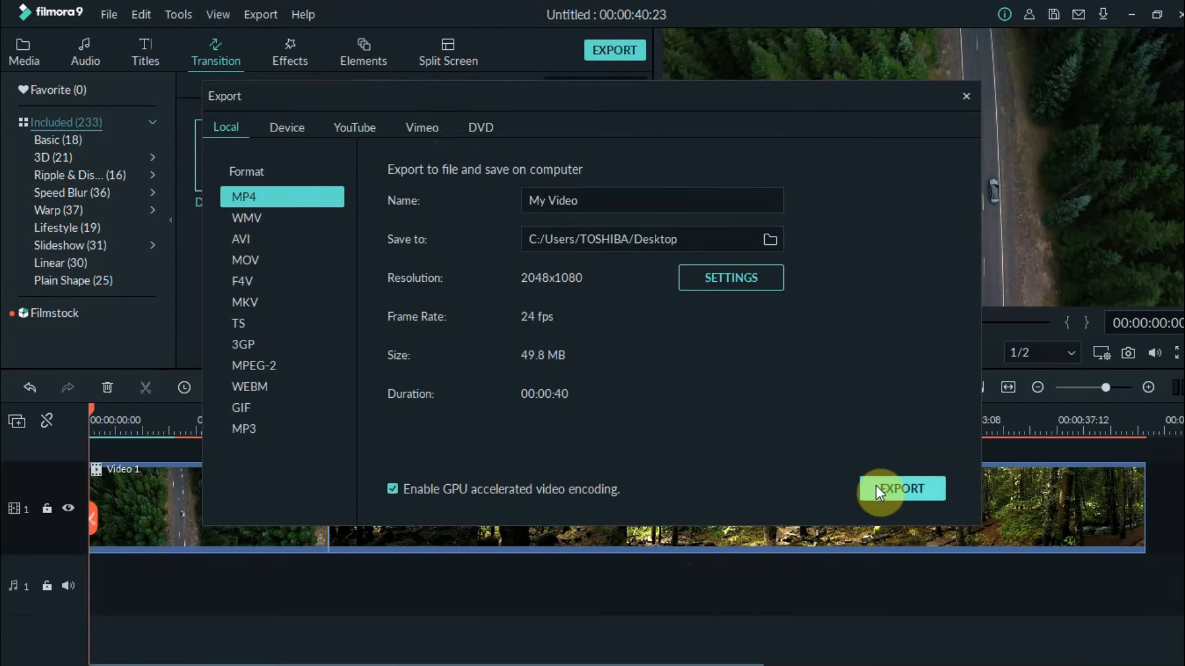
click(900, 489)
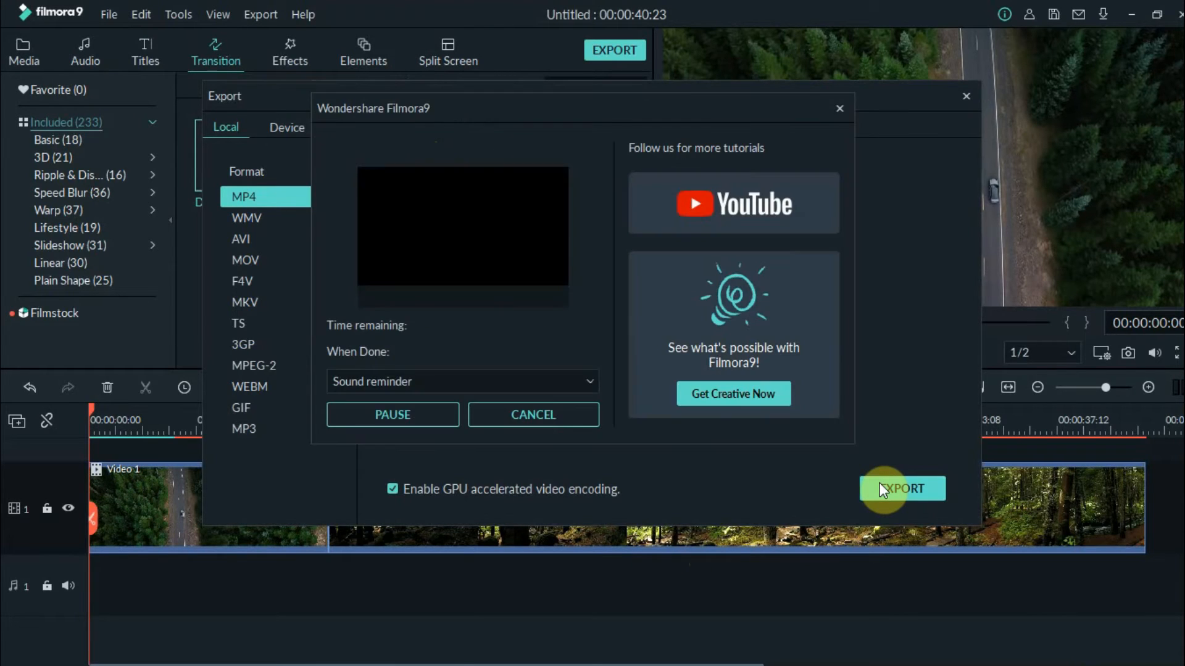
Wait for the My Video MP4 rendering to finish and return to the export window.
click(900, 489)
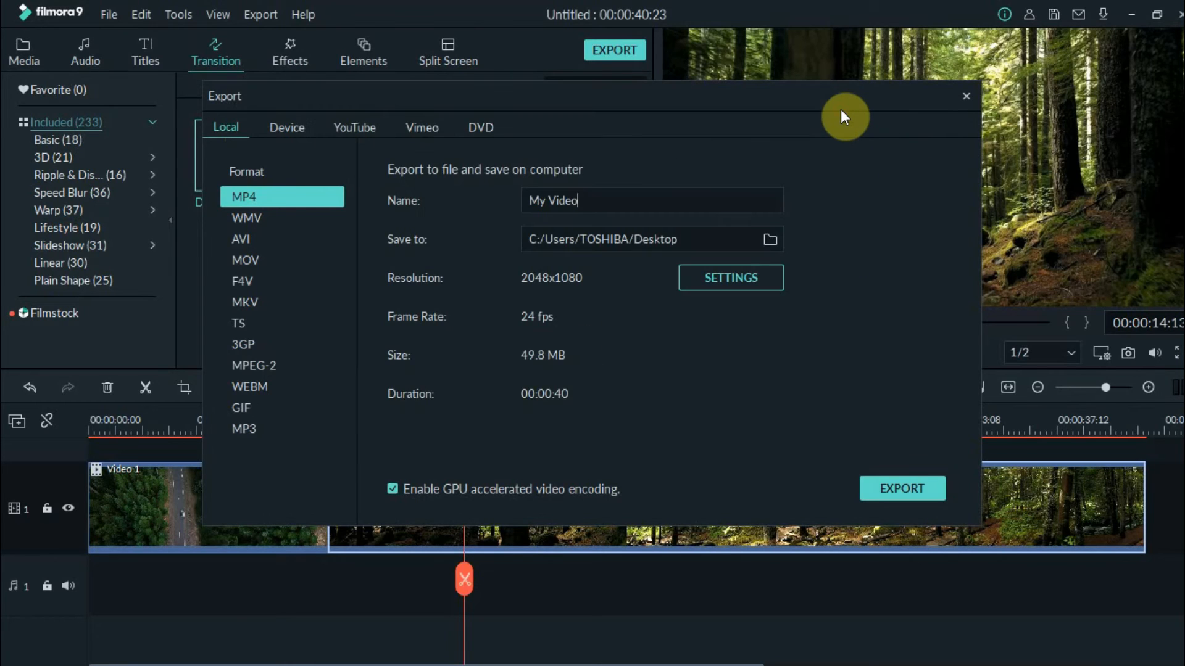
mouse_move(1104, 42)
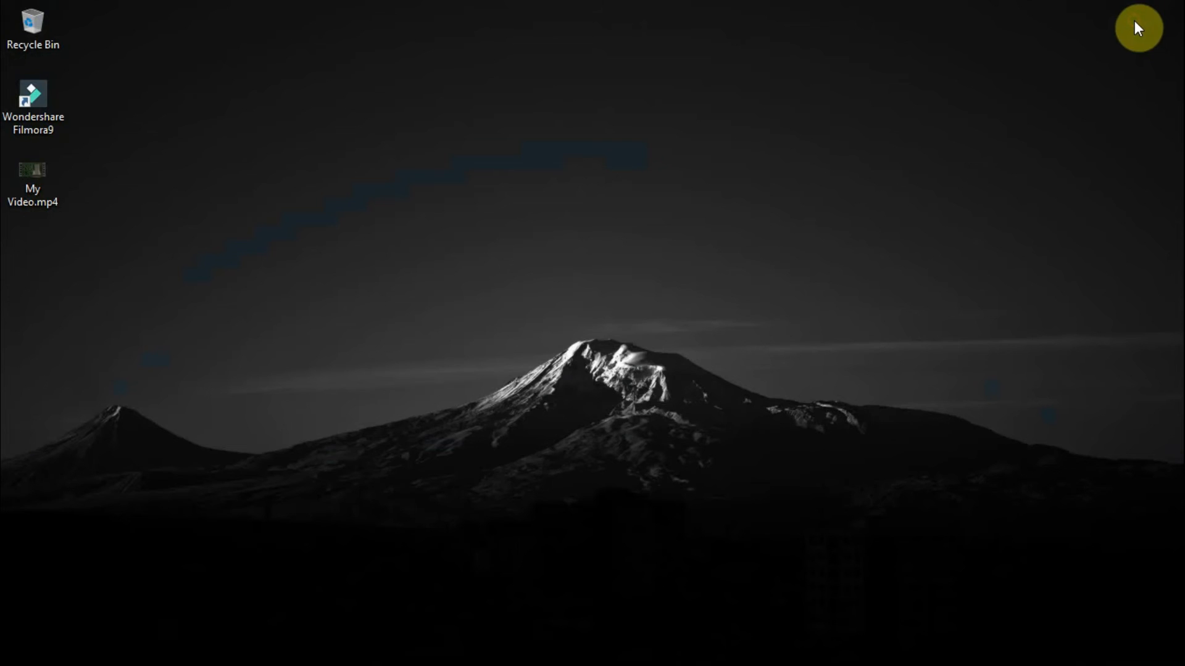
Select My Video.mp4 on the desktop to check it is a 49.7 MB, 40-second MP4.
click(32, 178)
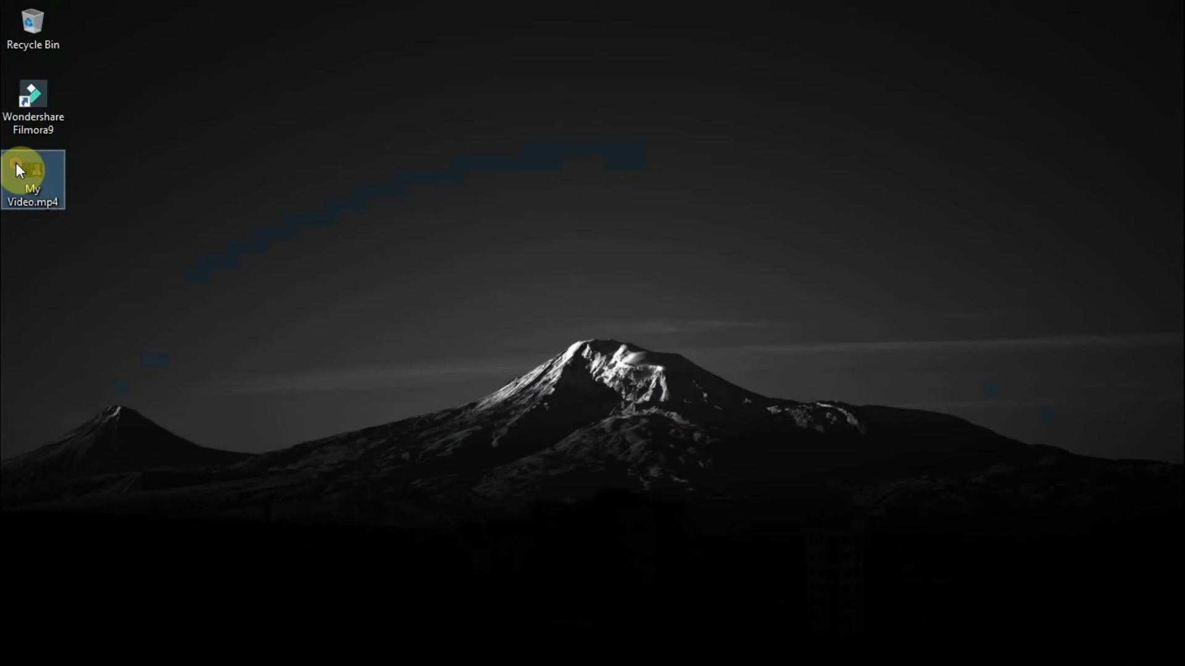
mouse_move(32, 171)
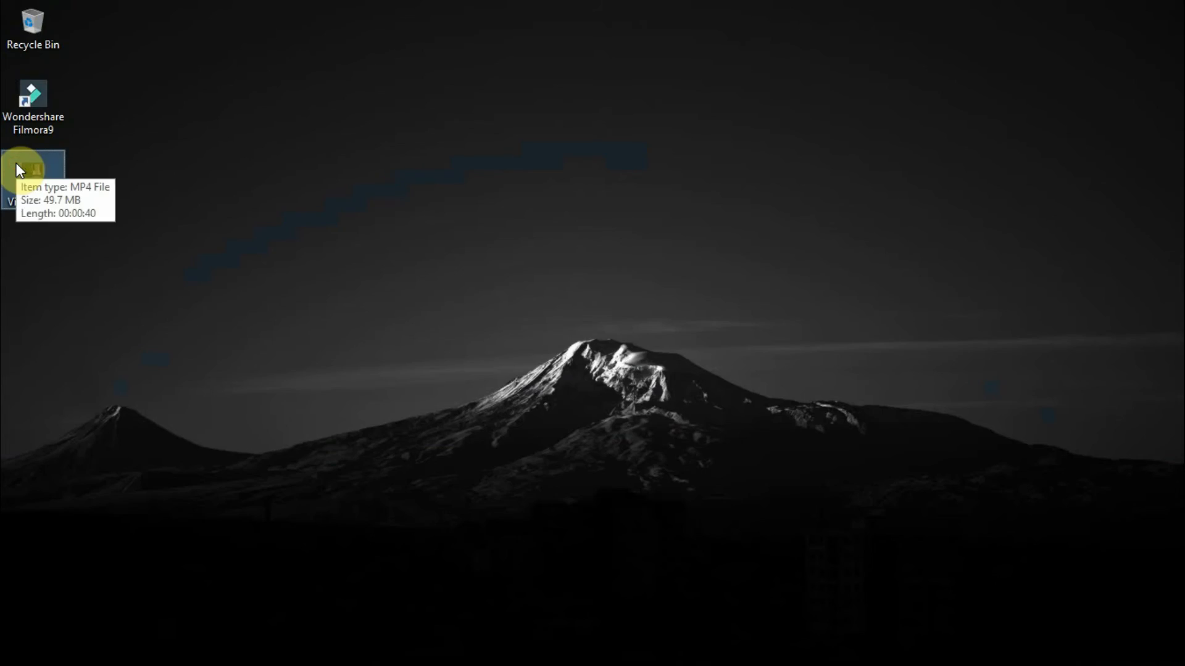